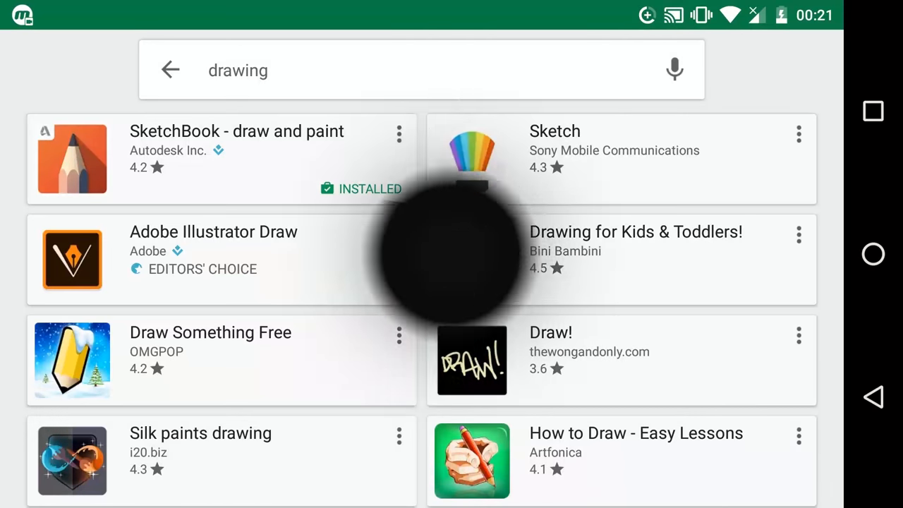
Scroll down through the 'drawing' search results before starting a fresh query
scroll(down, 3)
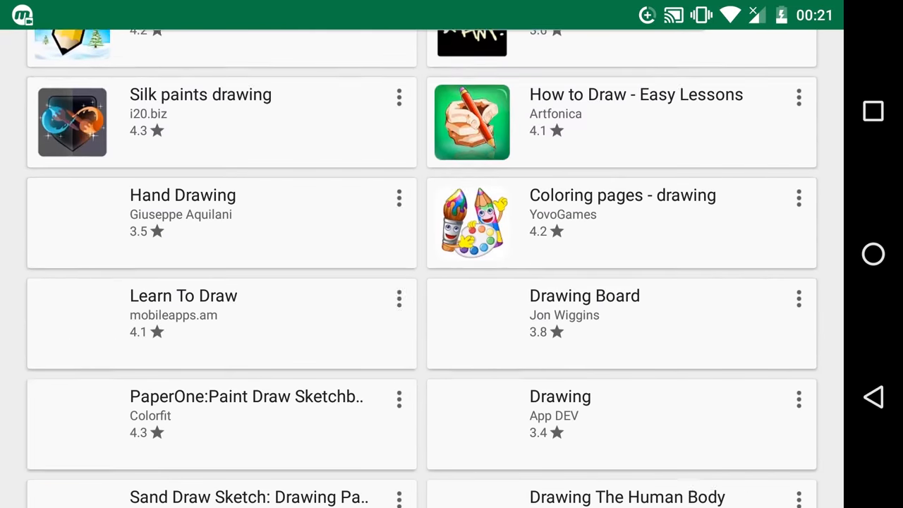
scroll(down, 3)
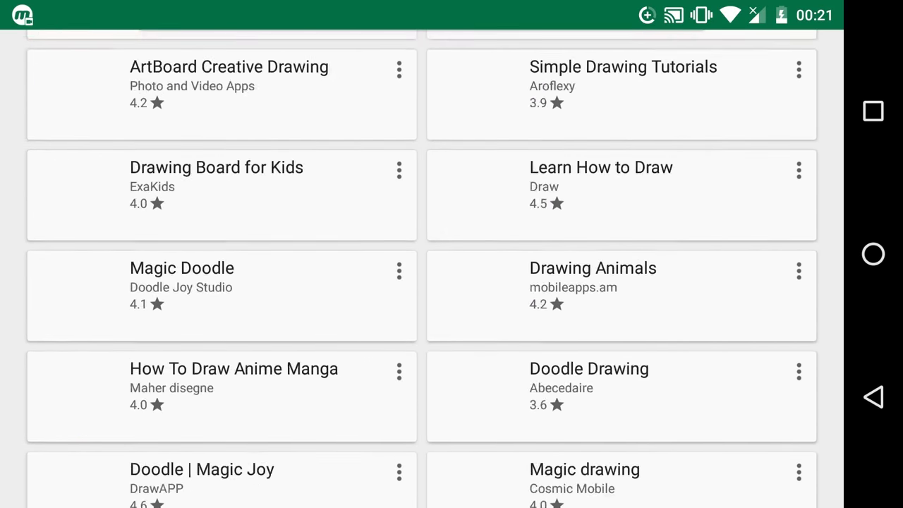
scroll(down, 3)
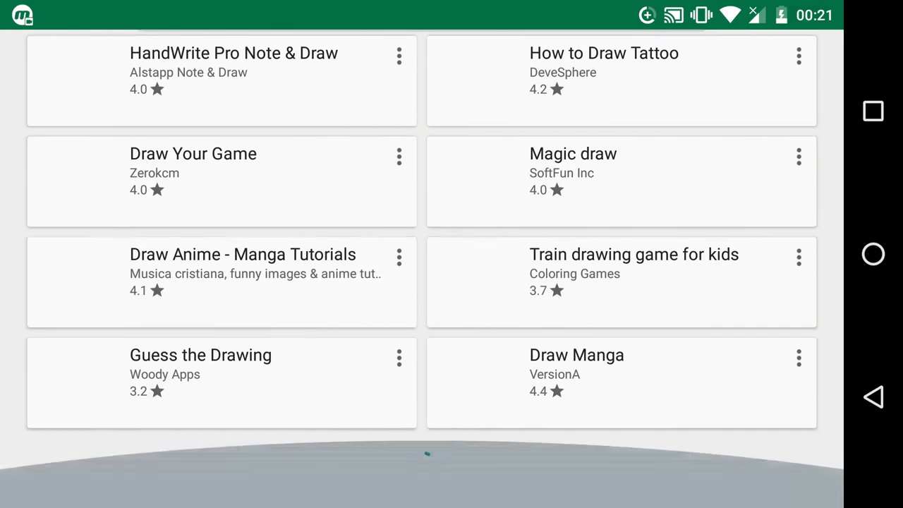
scroll(down, 3)
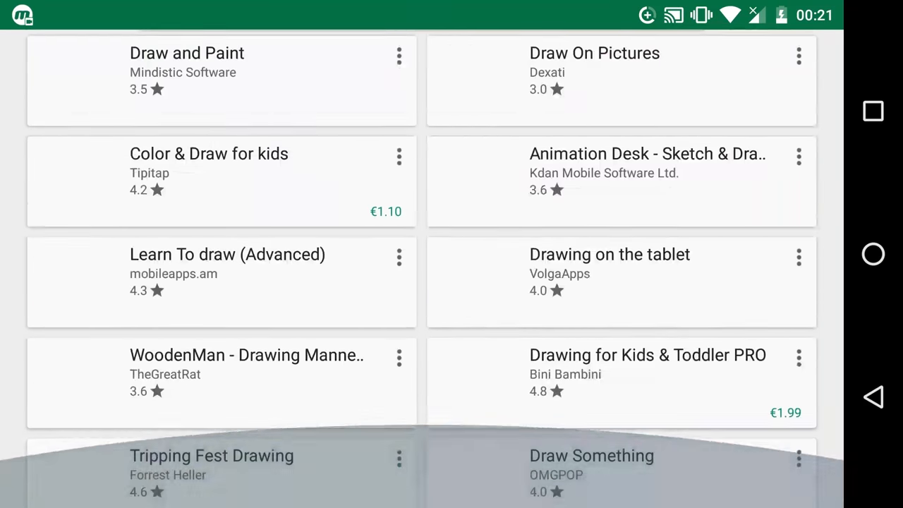
scroll(down, 3)
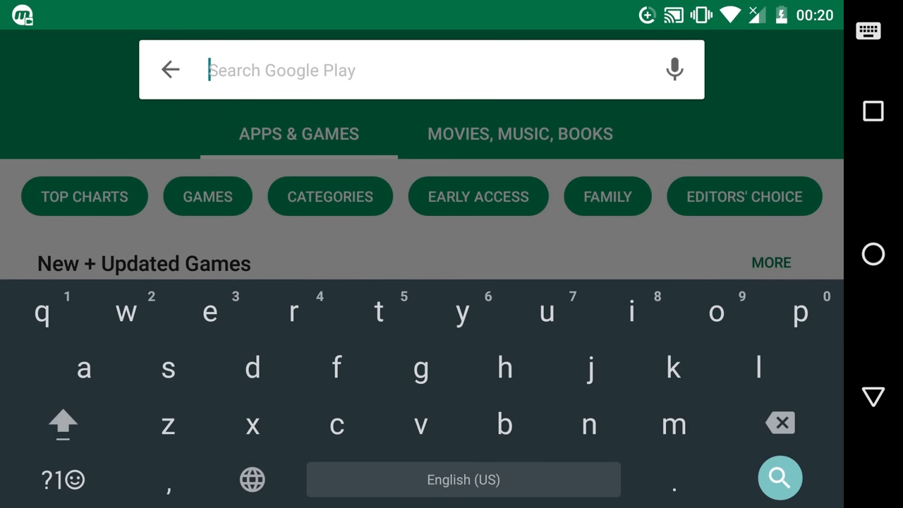
Search 'draw', view SketchBook's listing, then scroll down to a 2.4-rated app
text(draw)
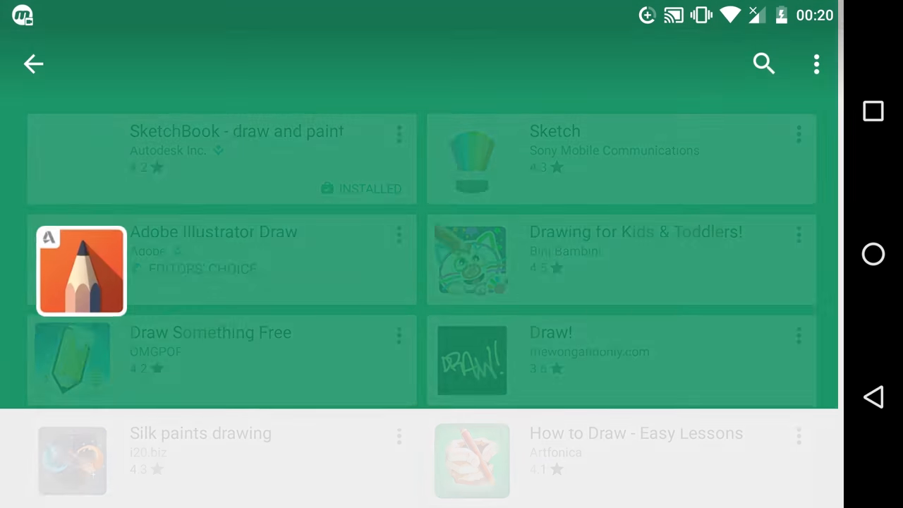
click(237, 129)
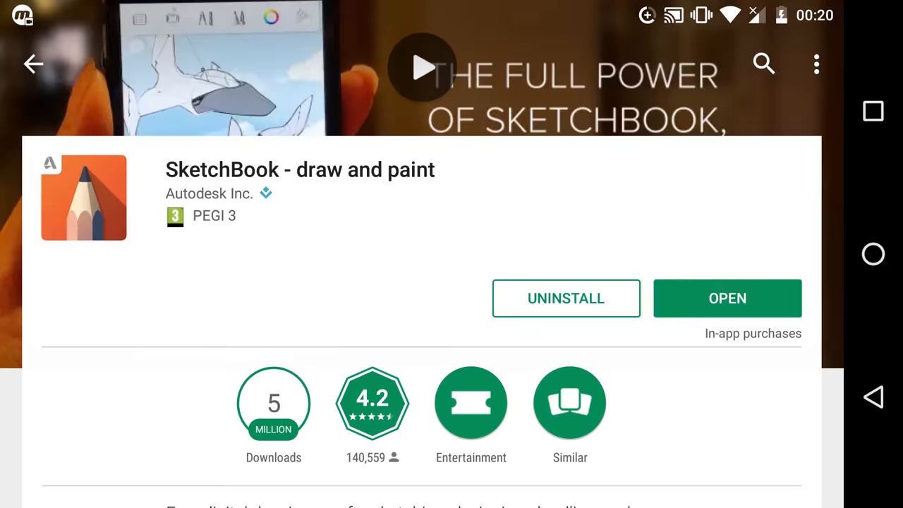
scroll(down, 3)
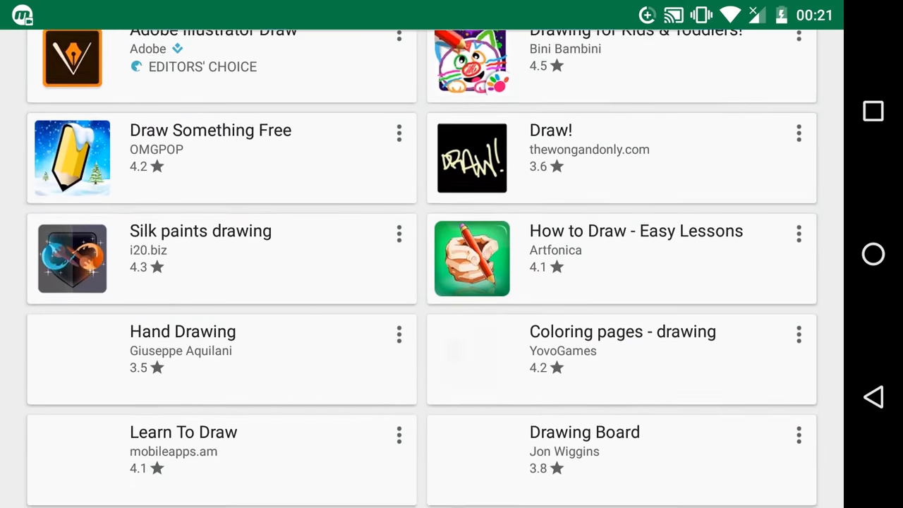
scroll(down, 3)
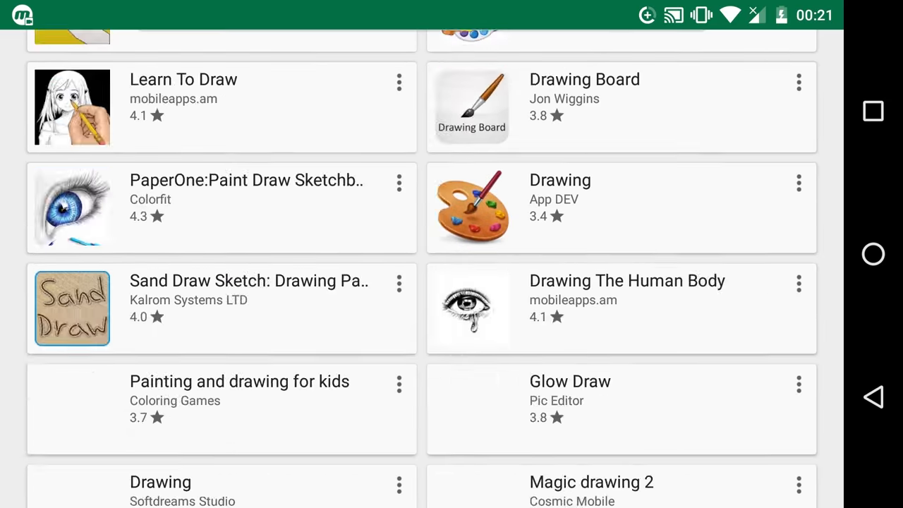
scroll(down, 3)
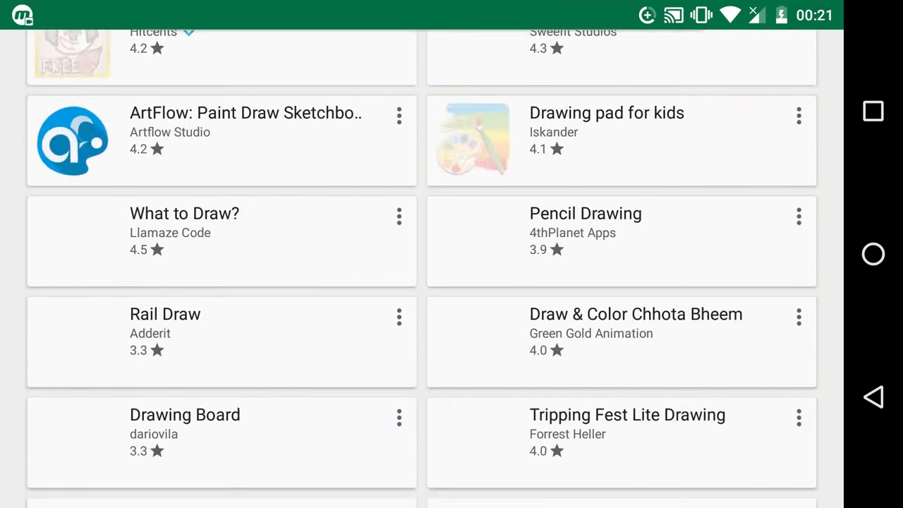
scroll(down, 3)
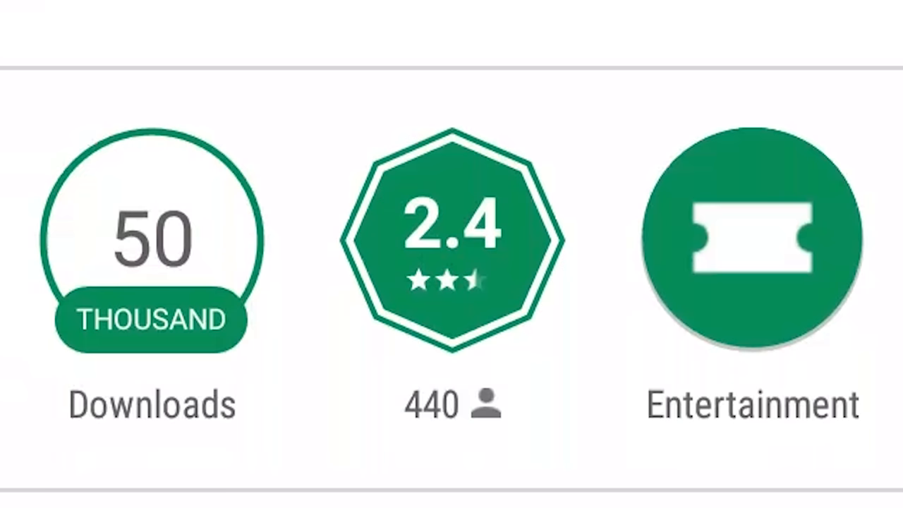
Scroll the 2.4-rated children's drawing app's listing down to its description and reviews
scroll(down, 3)
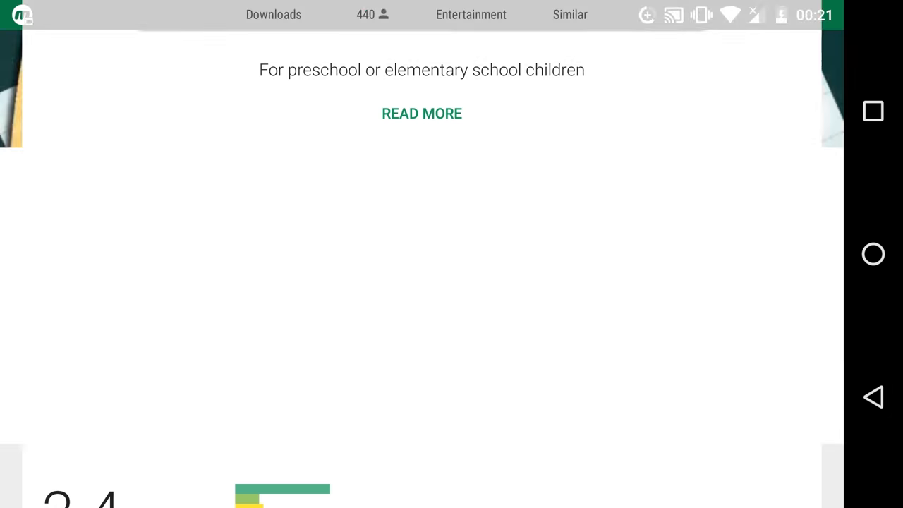
scroll(down, 3)
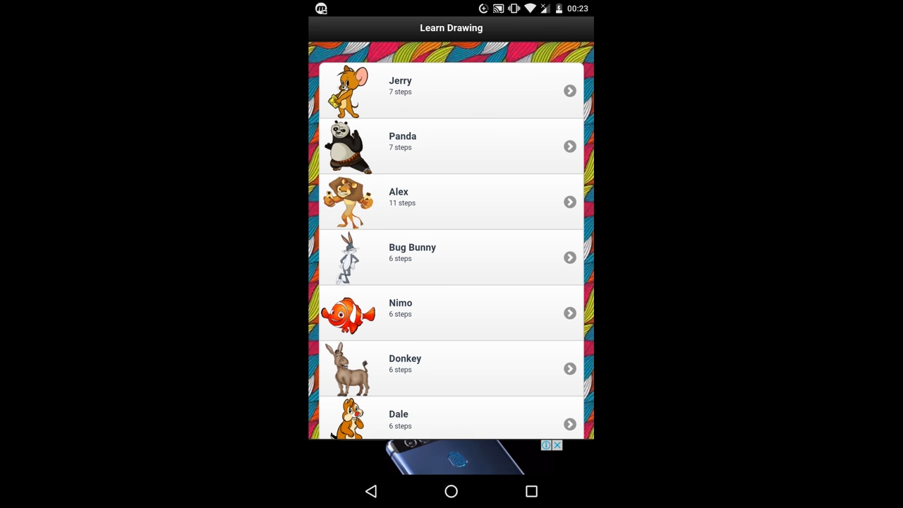
Open the Donkey lesson and step Next to the coloured donkey, back once, then forward
scroll(down, 3)
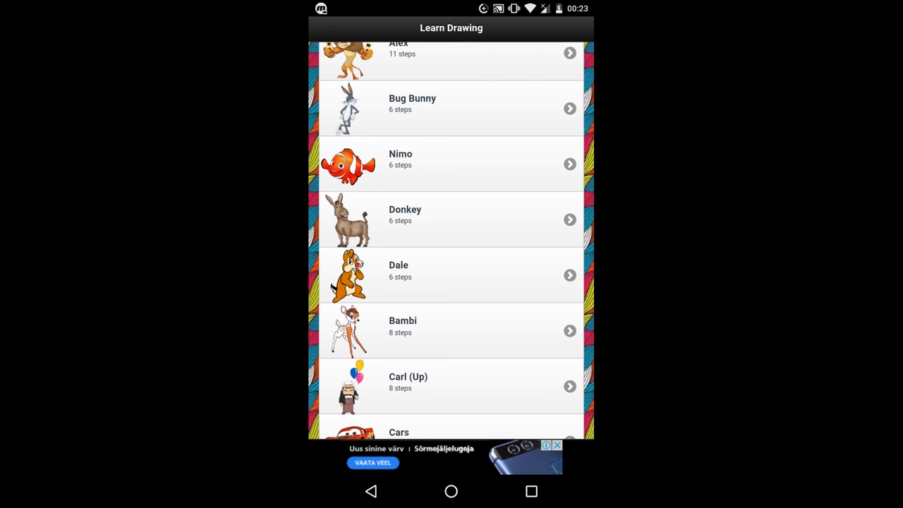
click(451, 220)
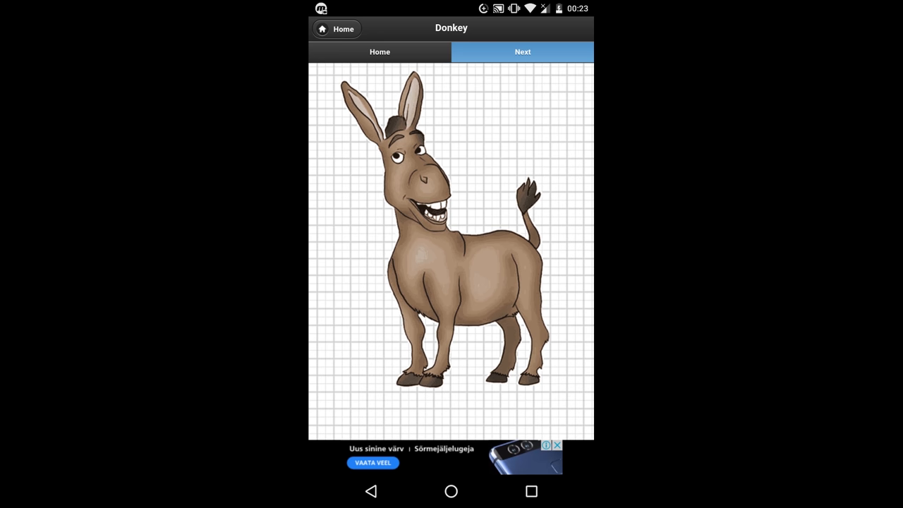
click(521, 51)
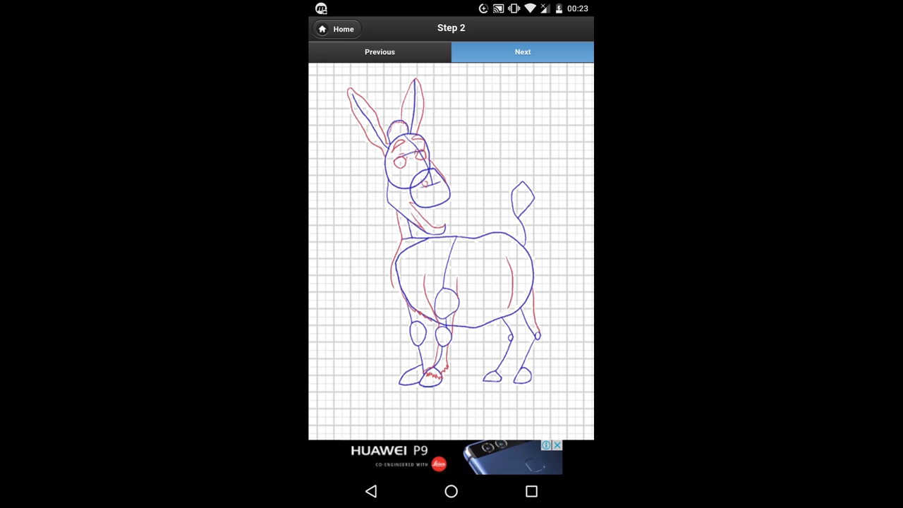
click(522, 50)
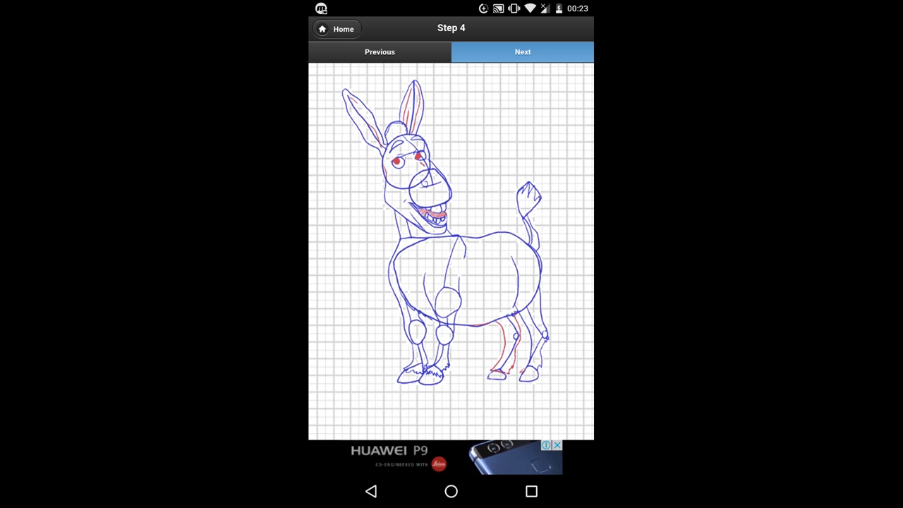
click(521, 51)
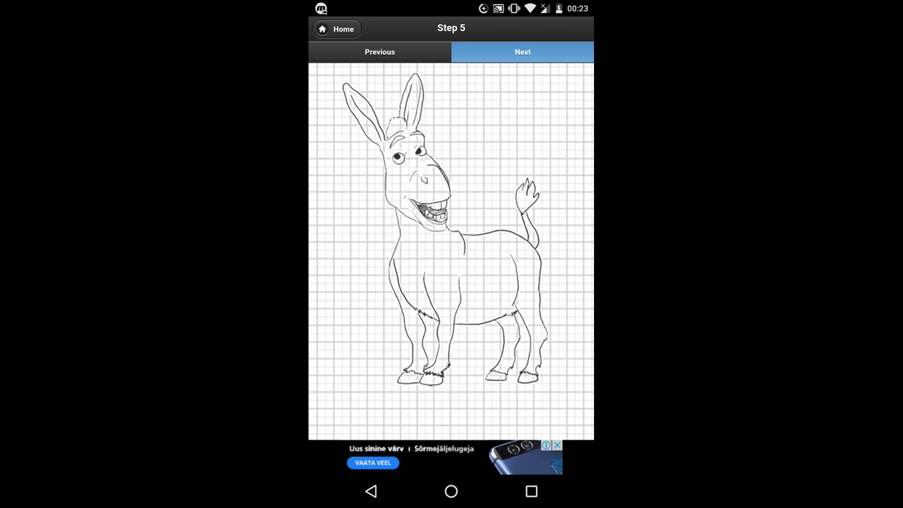
click(522, 51)
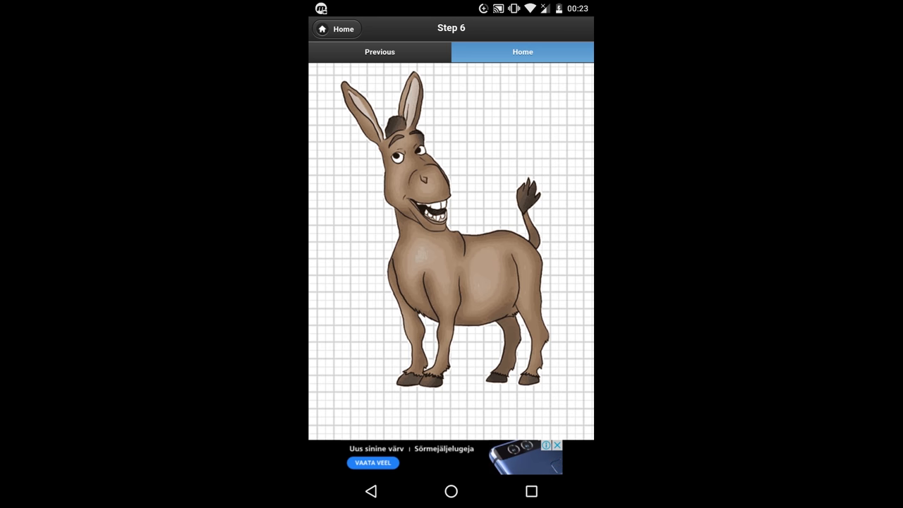
click(378, 51)
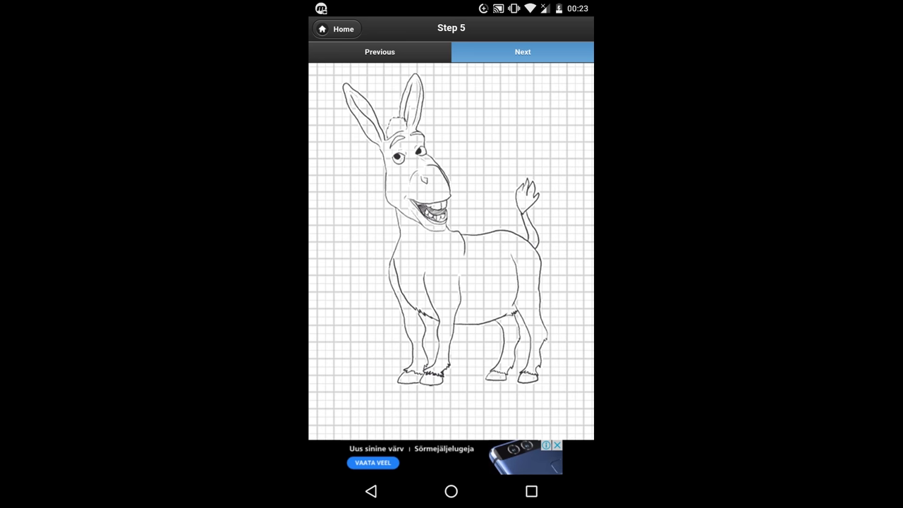
click(522, 51)
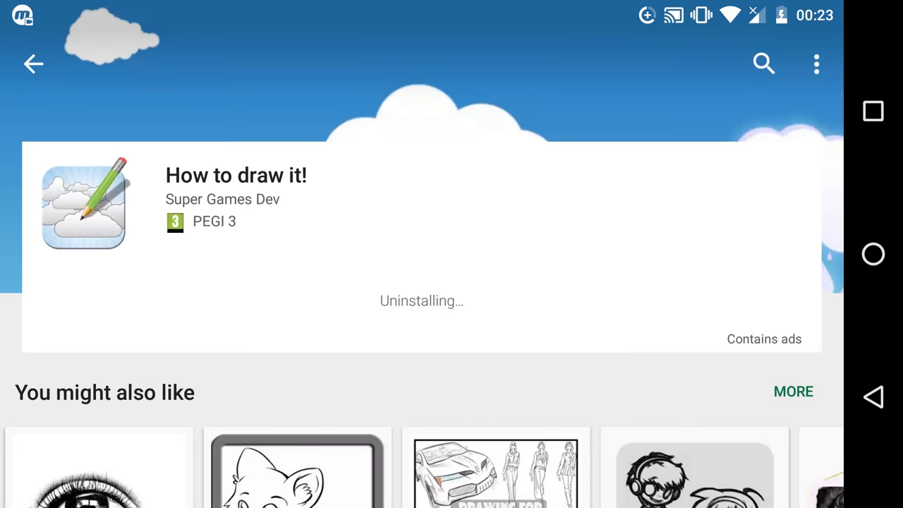
Browse the 'You might also like' row after uninstalling How to draw it! toward How to draw 3D
scroll(down, 3)
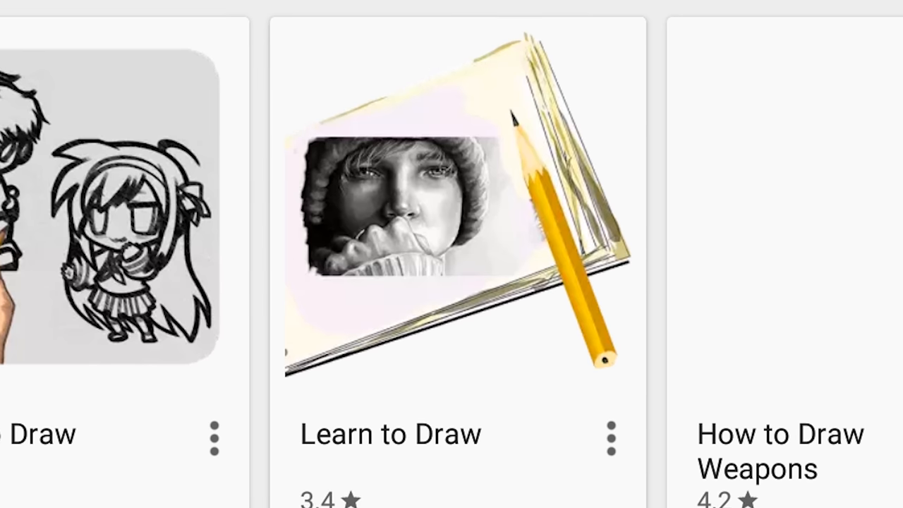
scroll(left, 3)
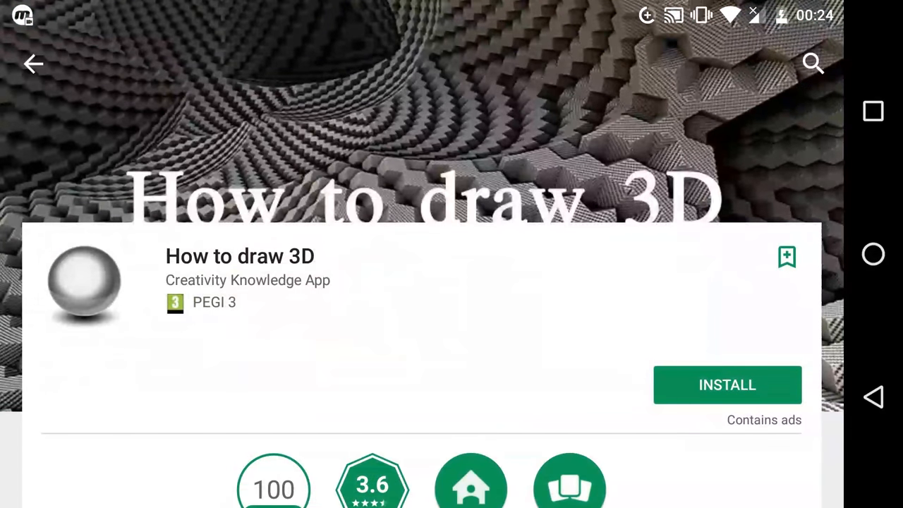
scroll(down, 3)
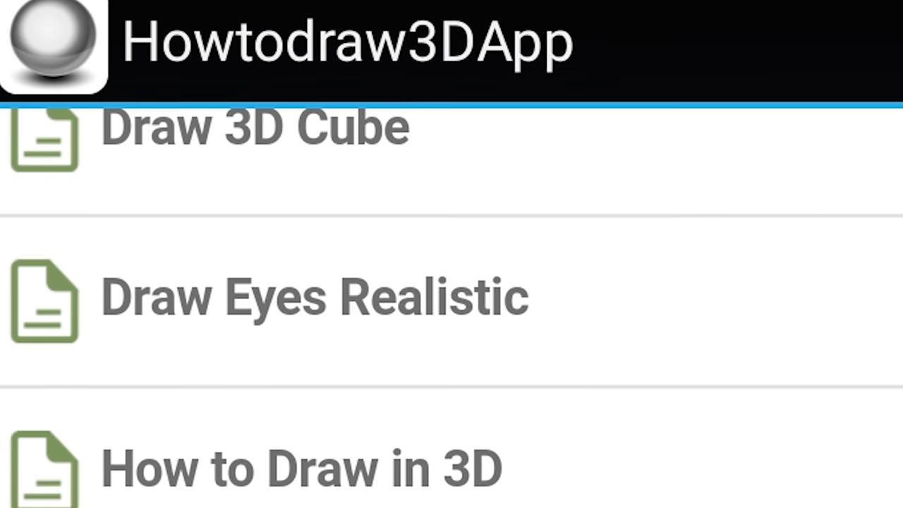
Open Draw Lips Realistic and scroll to the finished lips, then into Draw Eyes Realistic
scroll(down, 3)
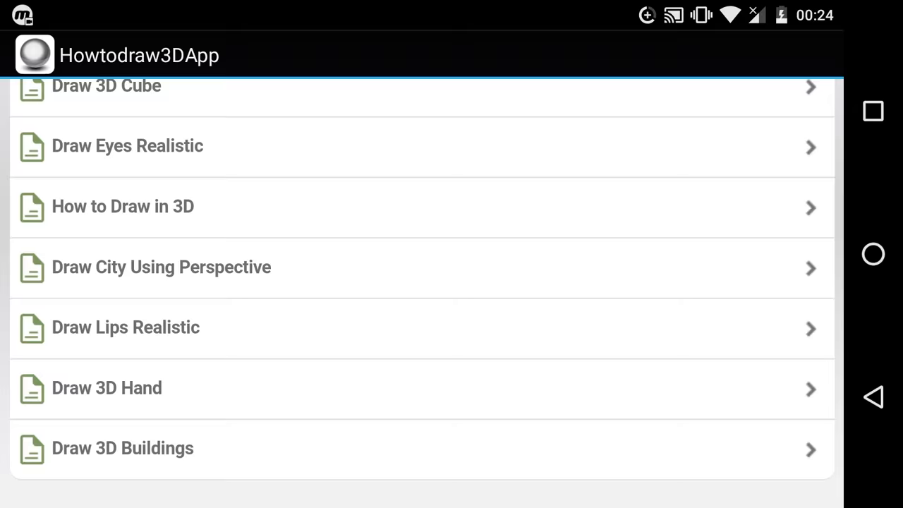
click(126, 327)
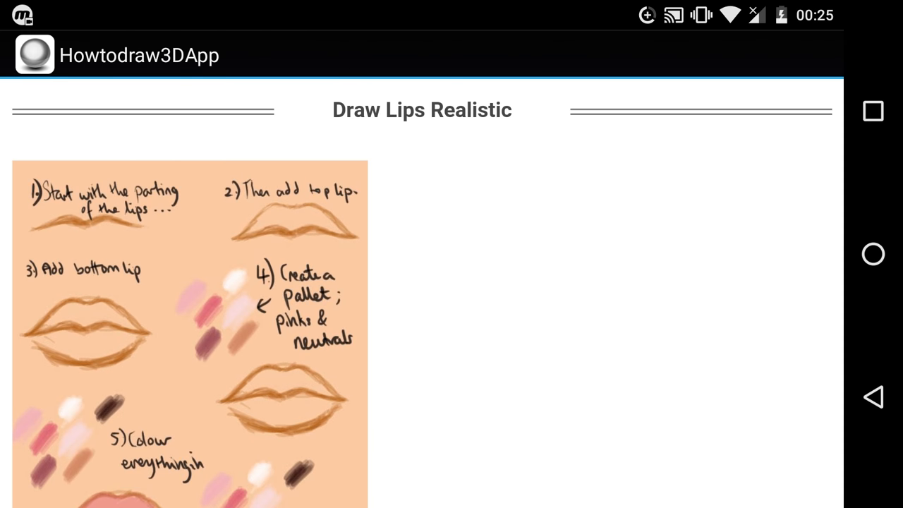
scroll(down, 3)
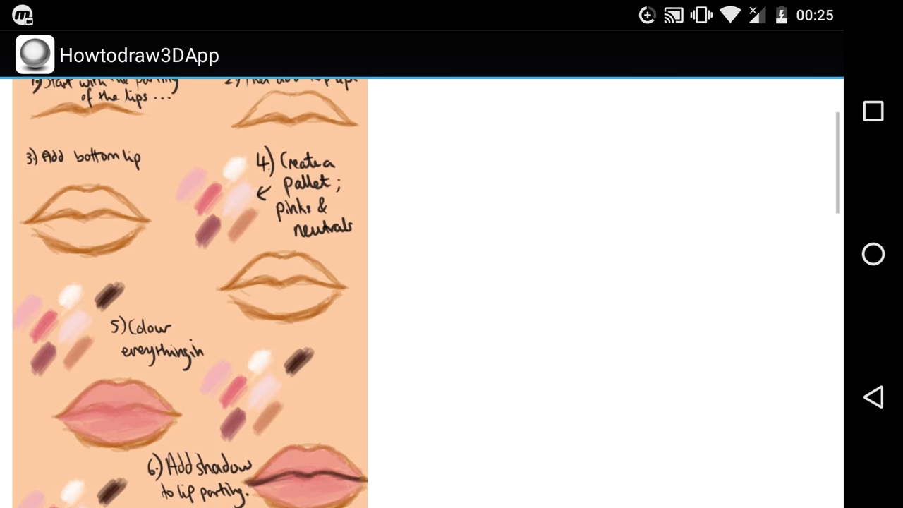
scroll(down, 3)
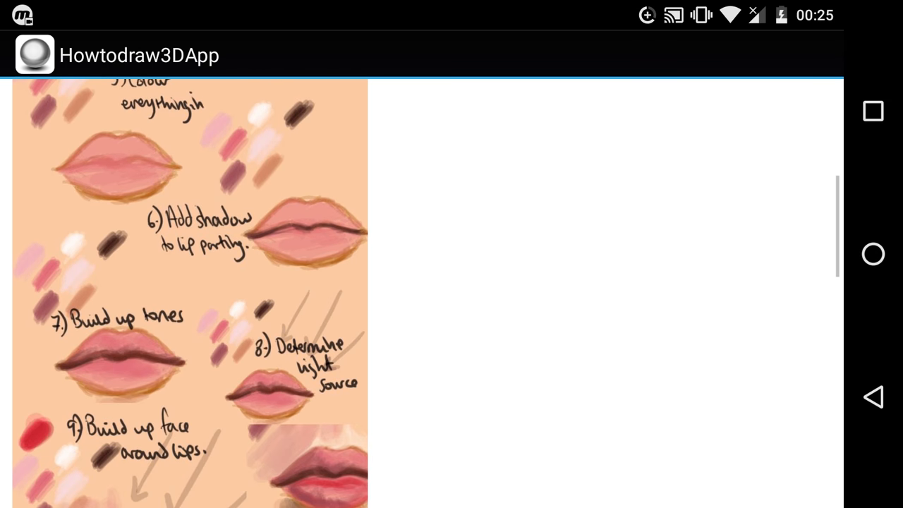
scroll(down, 3)
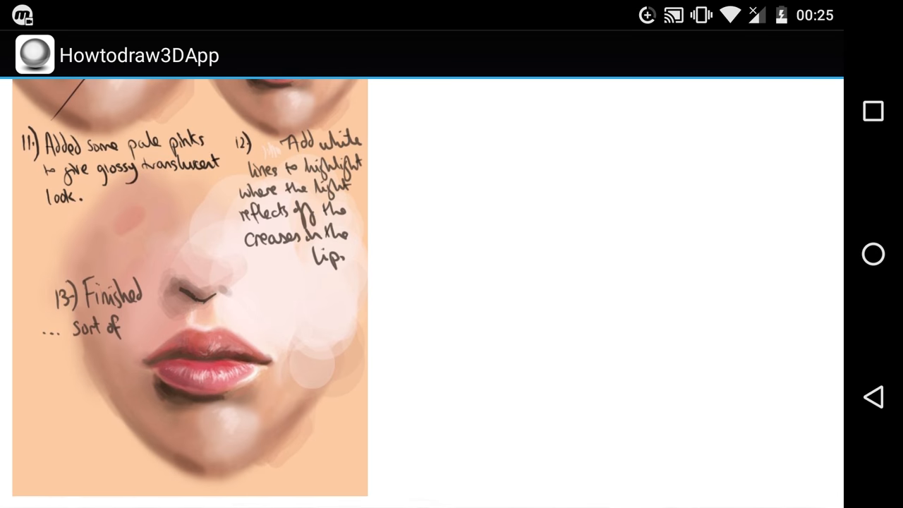
scroll(down, 3)
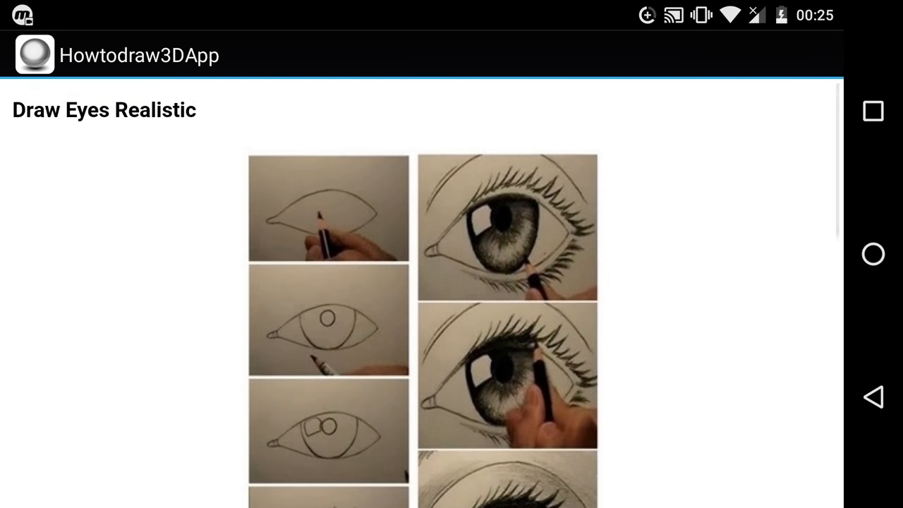
scroll(down, 3)
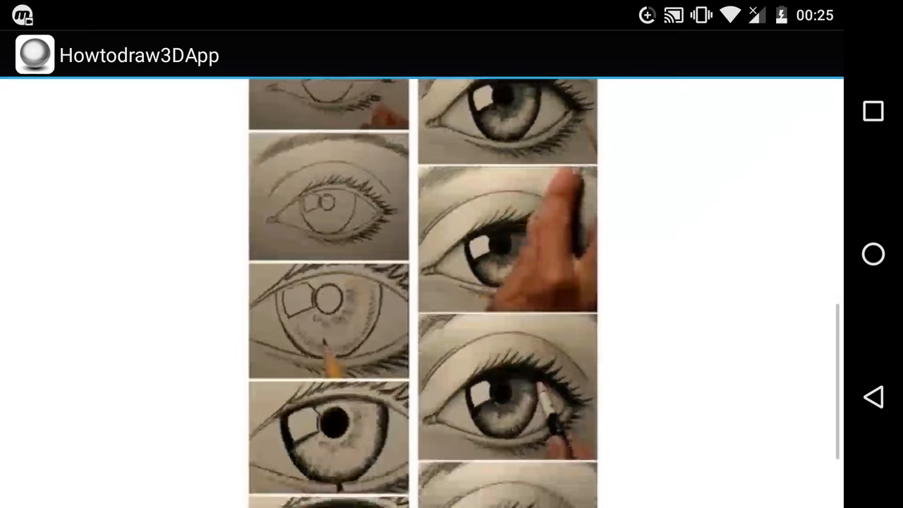
scroll(down, 3)
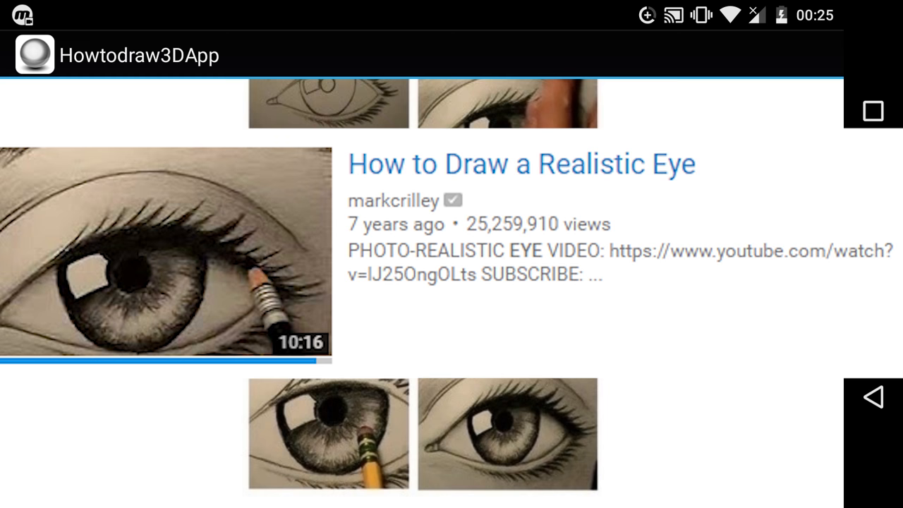
Scroll the suggestions below How to draw 3D and open the children's coloring drawing app
scroll(down, 3)
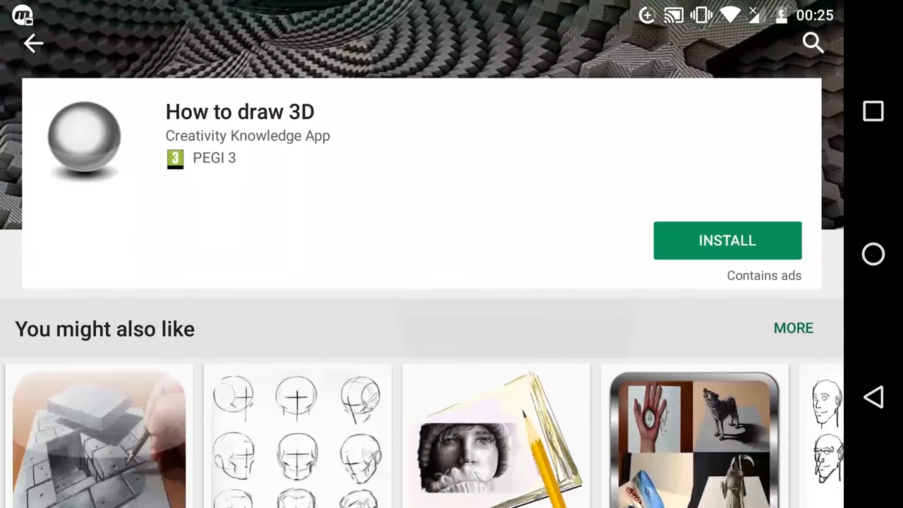
scroll(down, 3)
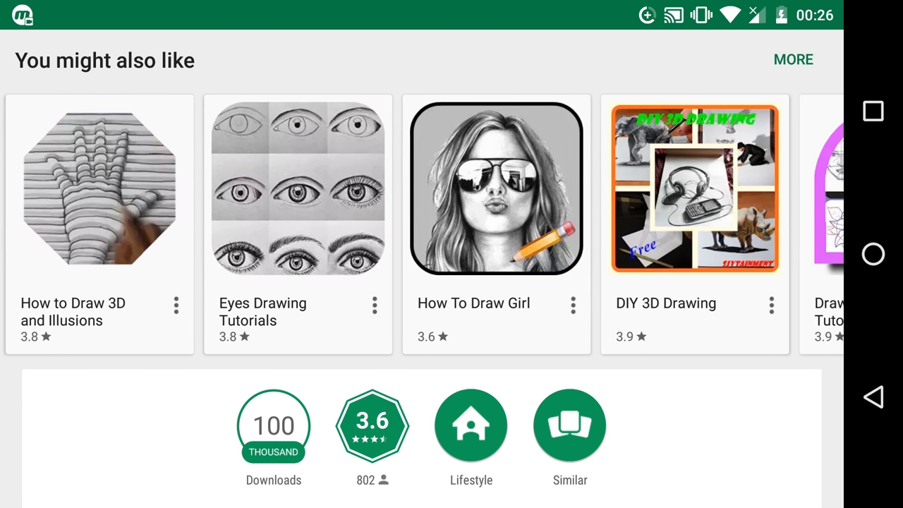
click(497, 186)
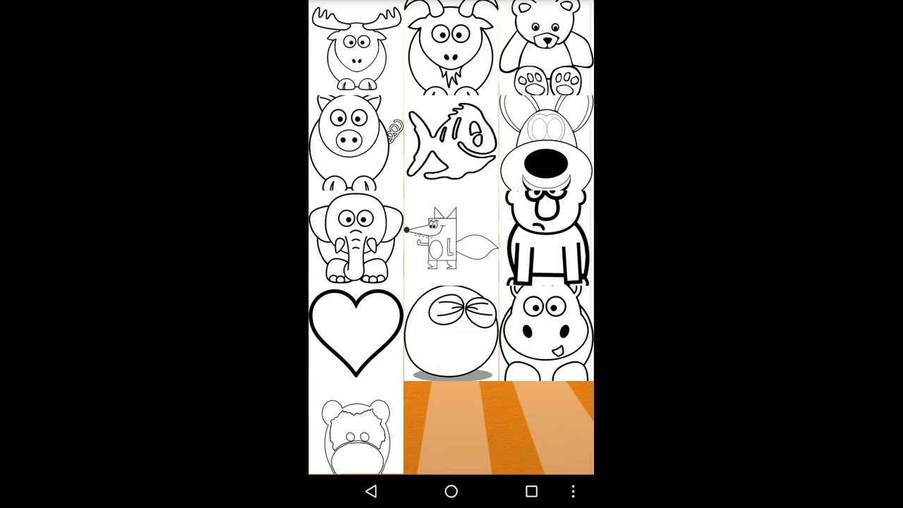
Paint the fox yellow, start a new paper for an orange doodle, then return to the store
click(447, 239)
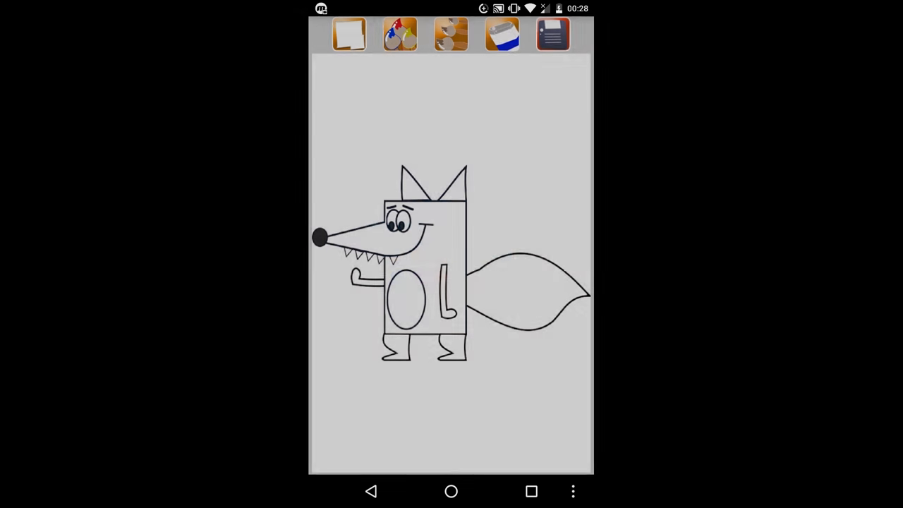
drag(416, 232, 451, 317)
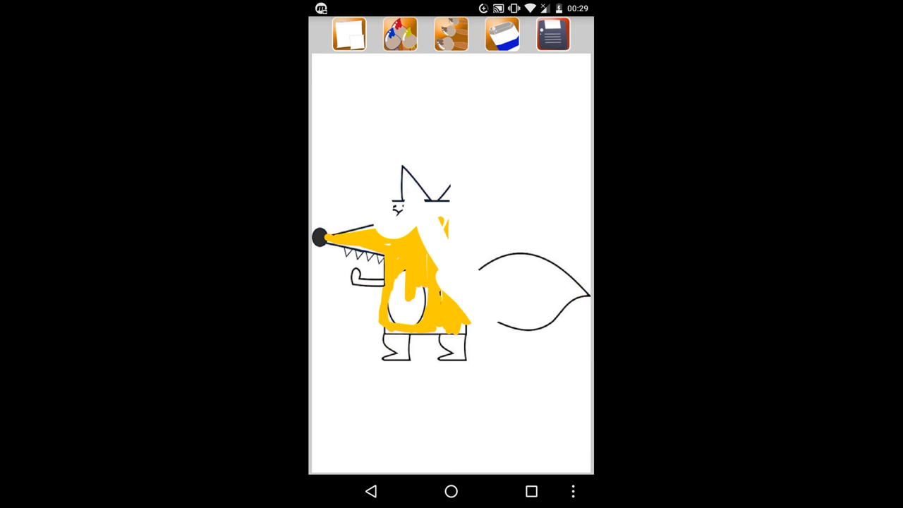
click(350, 35)
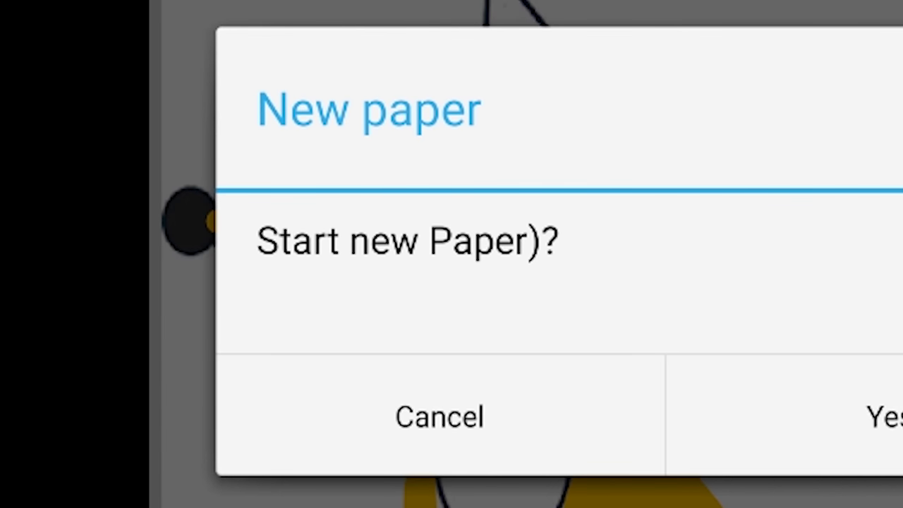
click(885, 416)
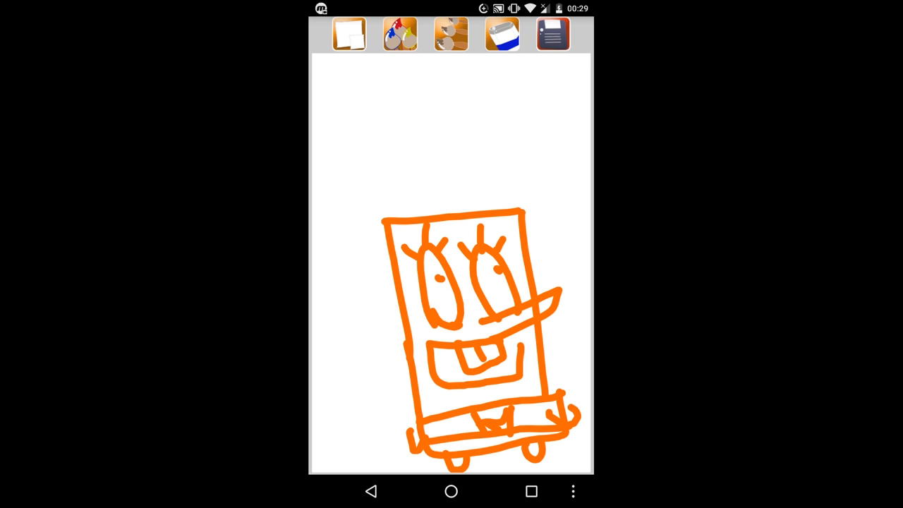
click(553, 34)
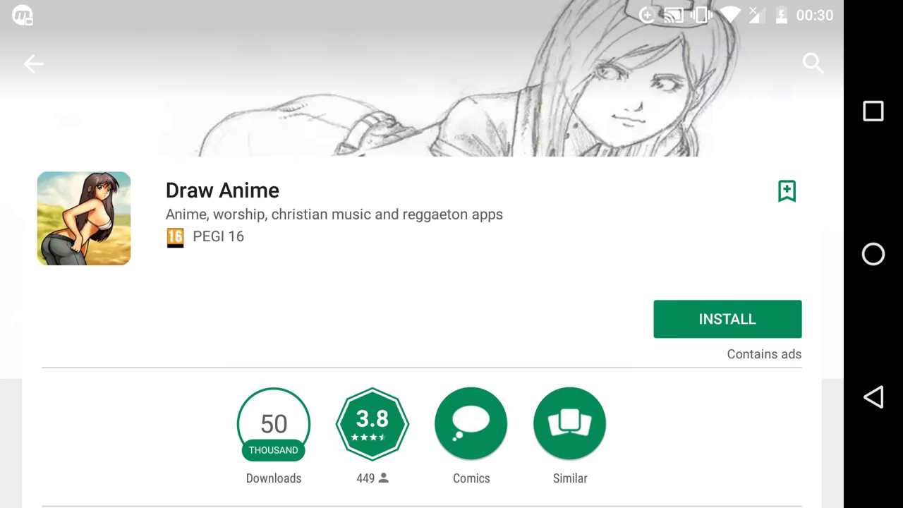
Install Draw Anime and enter its sketch screen before heading back to the Play Store
click(727, 319)
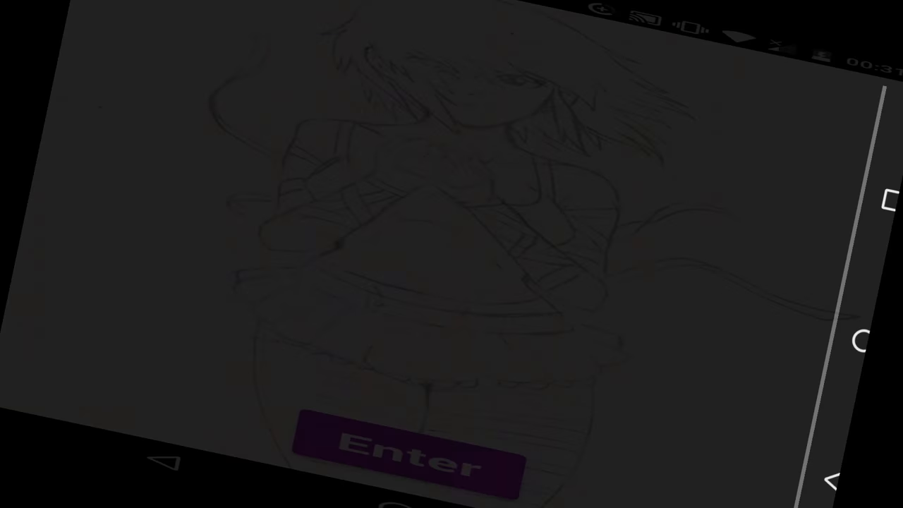
click(412, 462)
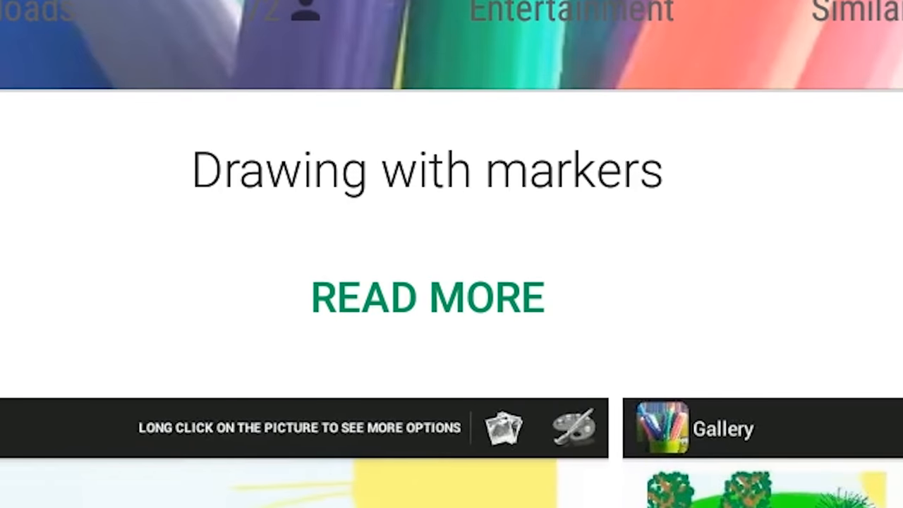
Draw an orange-haired face in Kids Drawing Canvas, then get mobileapps.am's Paint app
click(429, 296)
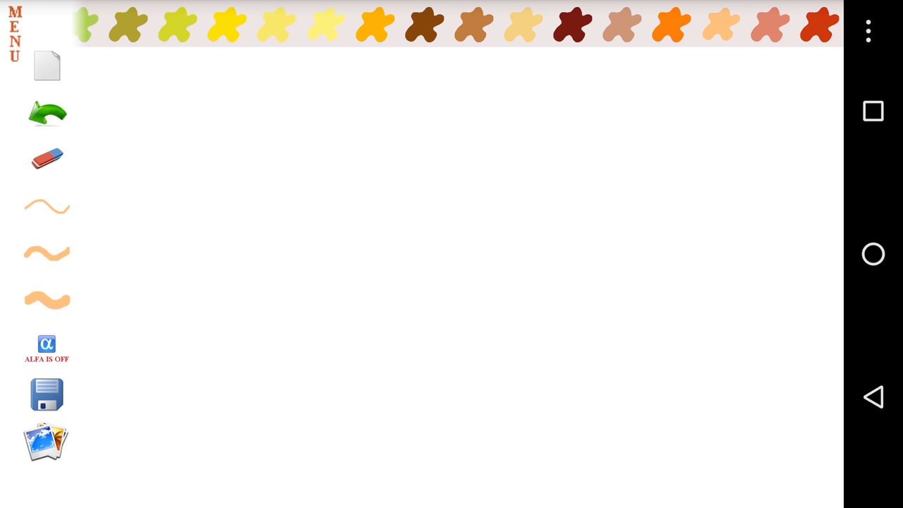
drag(360, 223, 414, 344)
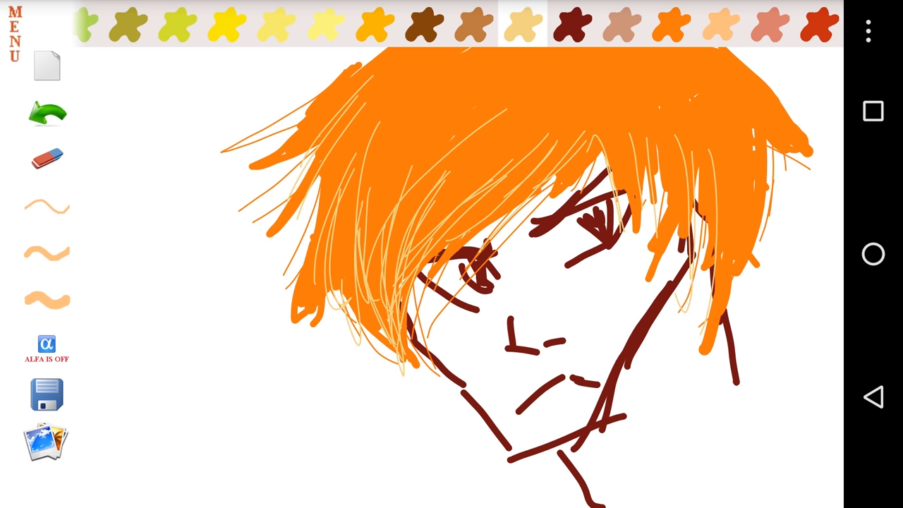
click(423, 26)
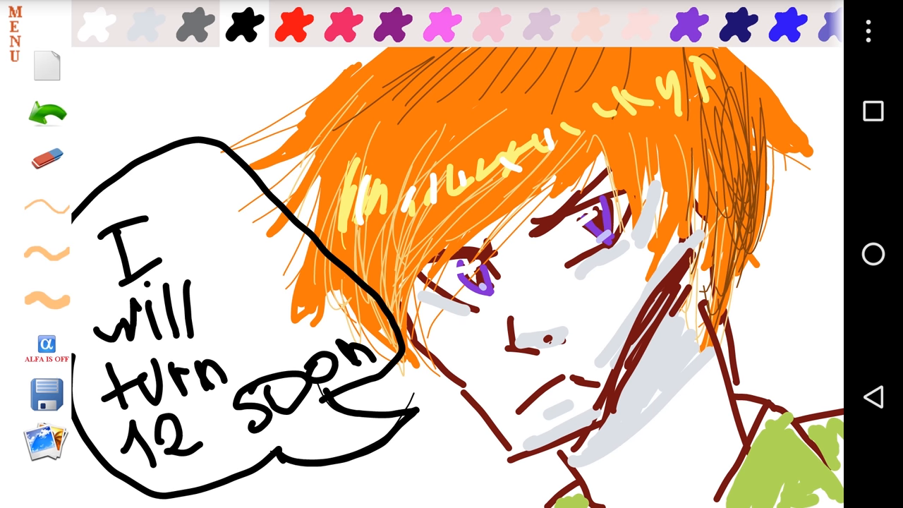
click(45, 404)
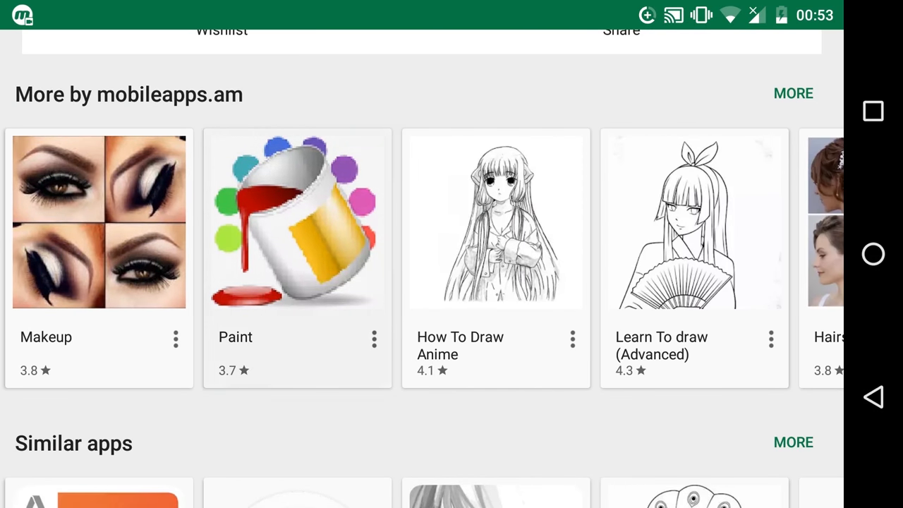
click(299, 223)
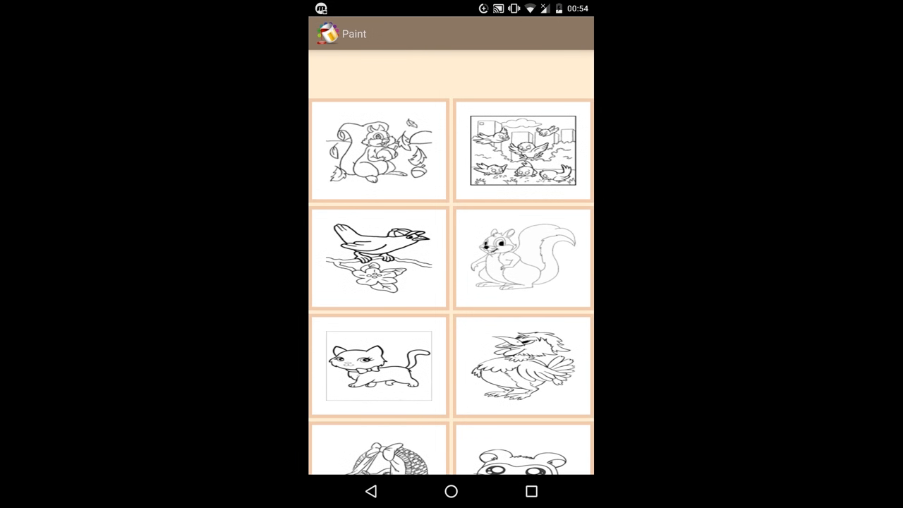
Colour a red mark on the hamster page and accept the picked colour
scroll(down, 3)
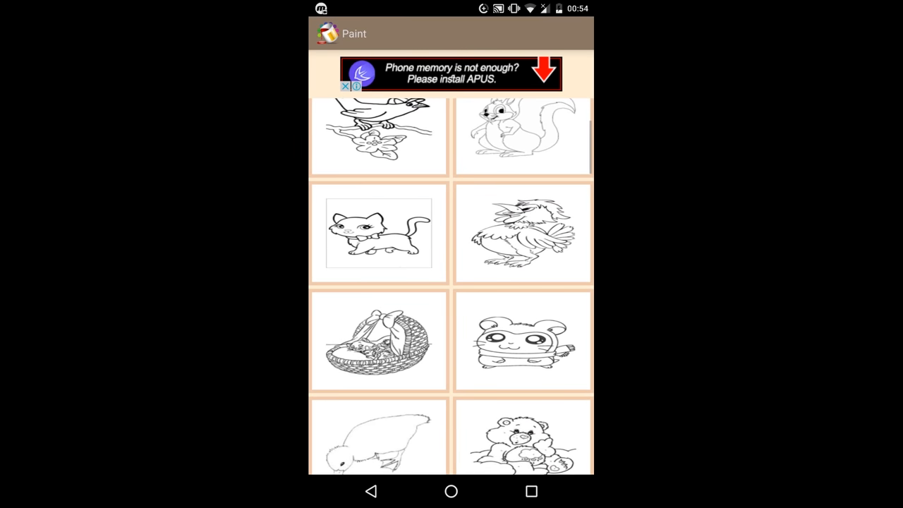
click(522, 340)
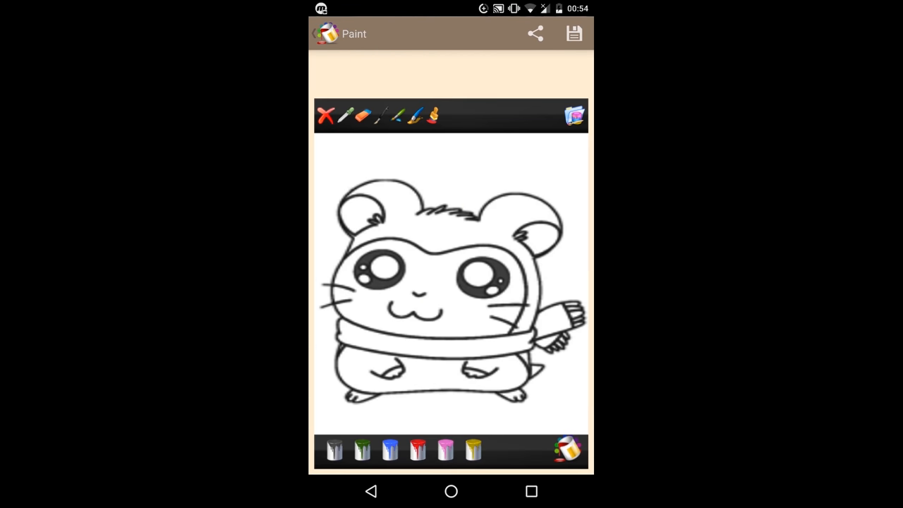
drag(416, 275, 473, 318)
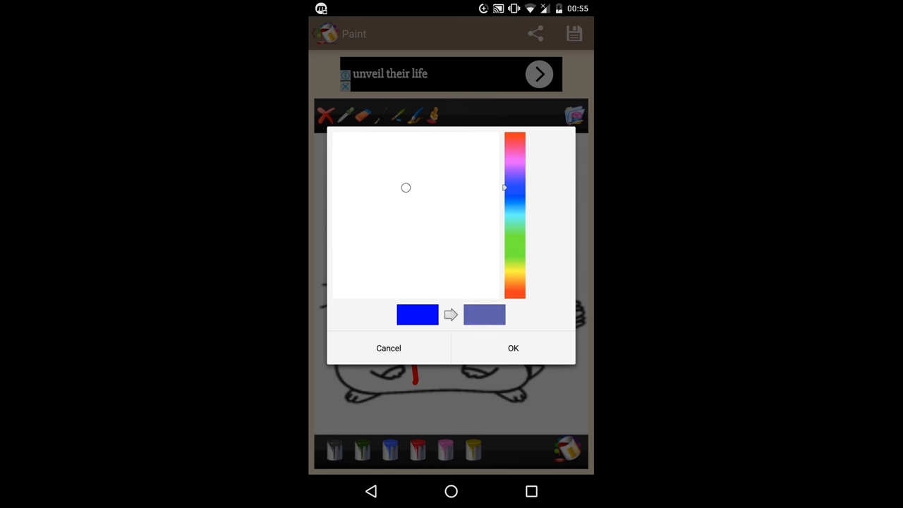
click(513, 347)
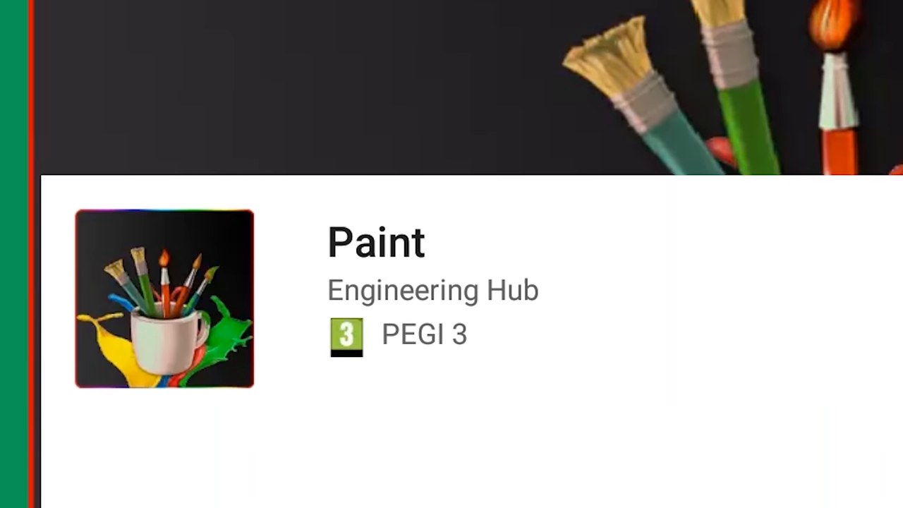
Install Engineering Hub's Paint, browsing suggested apps while it downloads
scroll(down, 3)
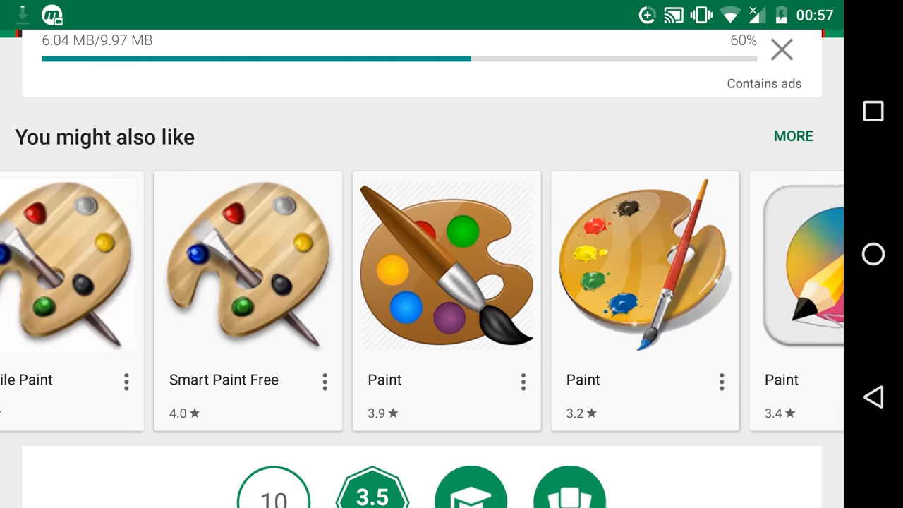
scroll(left, 3)
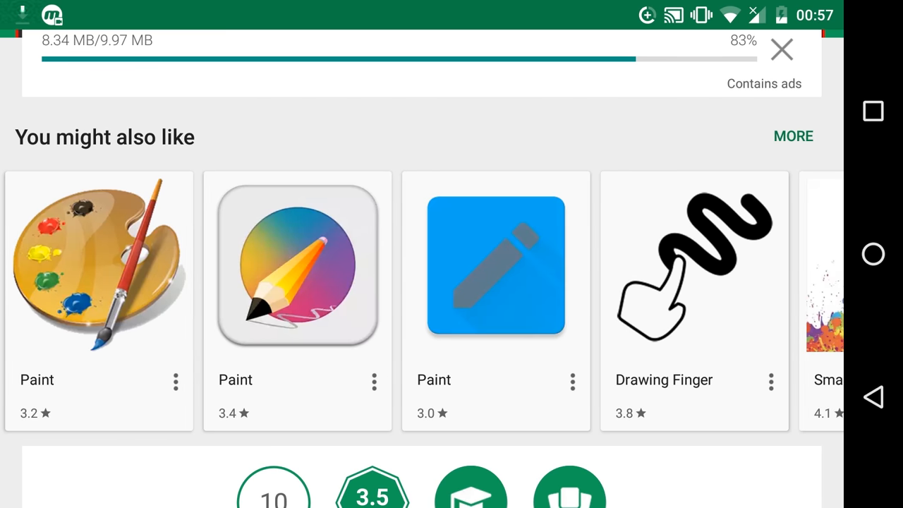
scroll(left, 3)
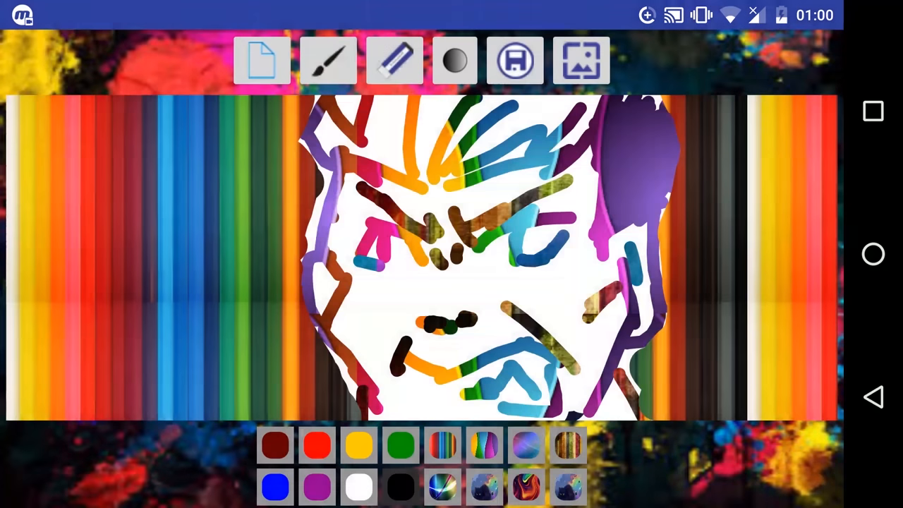
Scribble a multicoloured face with the striped brushes and dismiss the text prompt
drag(336, 283, 338, 395)
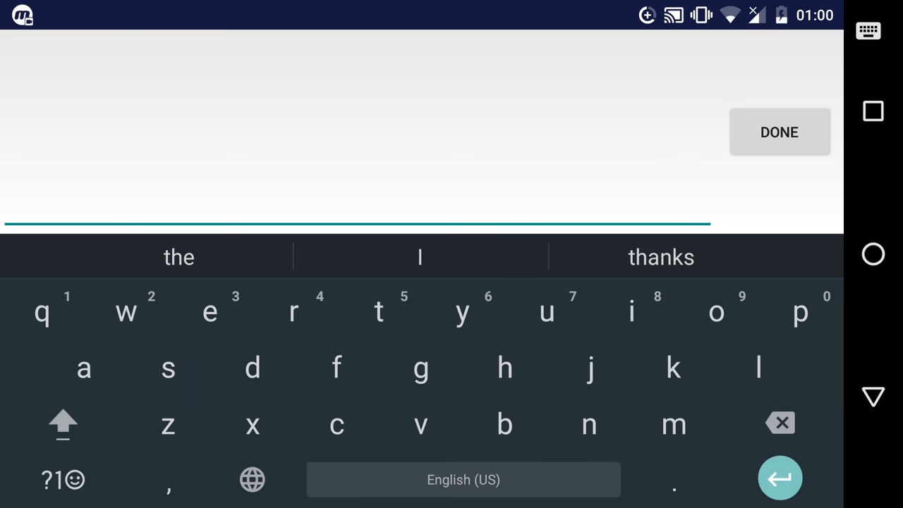
click(674, 423)
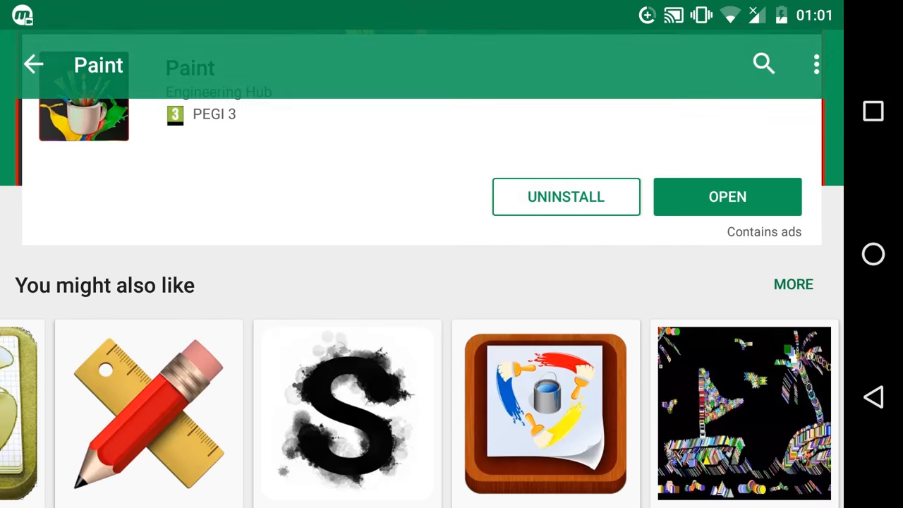
Uninstall Engineering Hub's Paint from its store listing
click(565, 197)
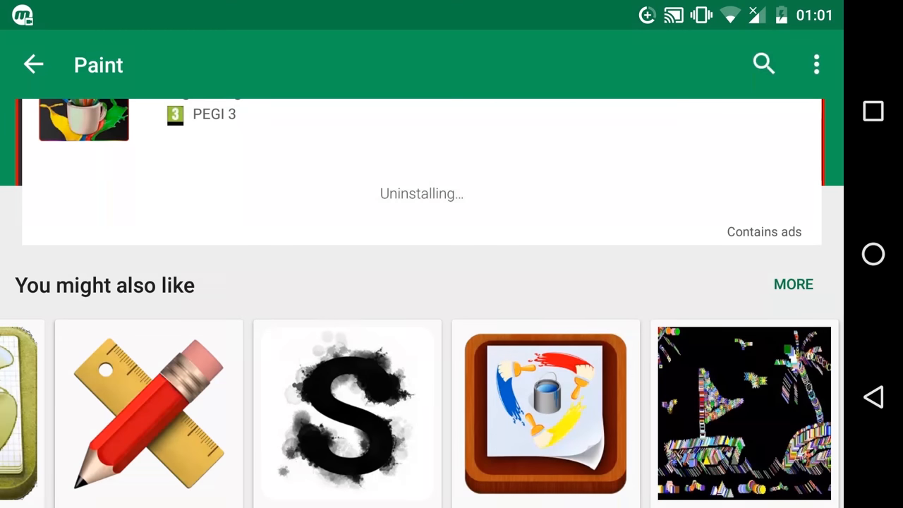
scroll(down, 3)
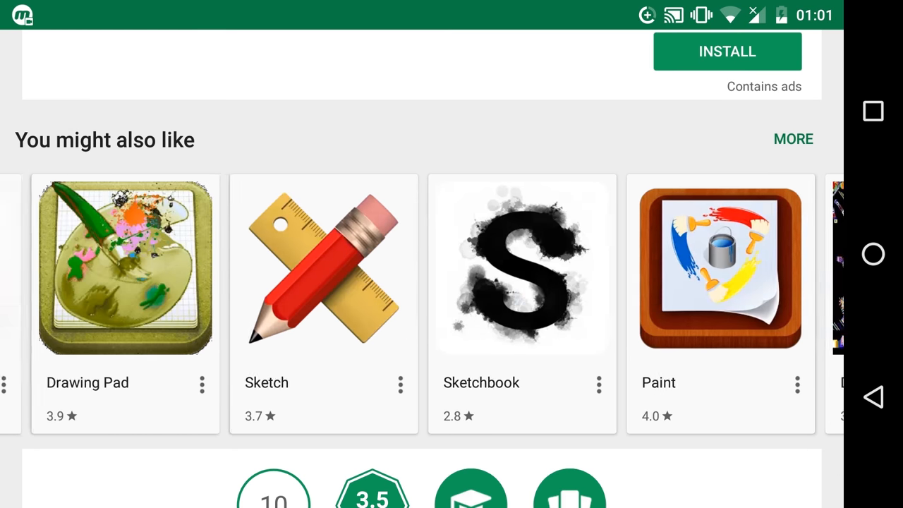
click(719, 268)
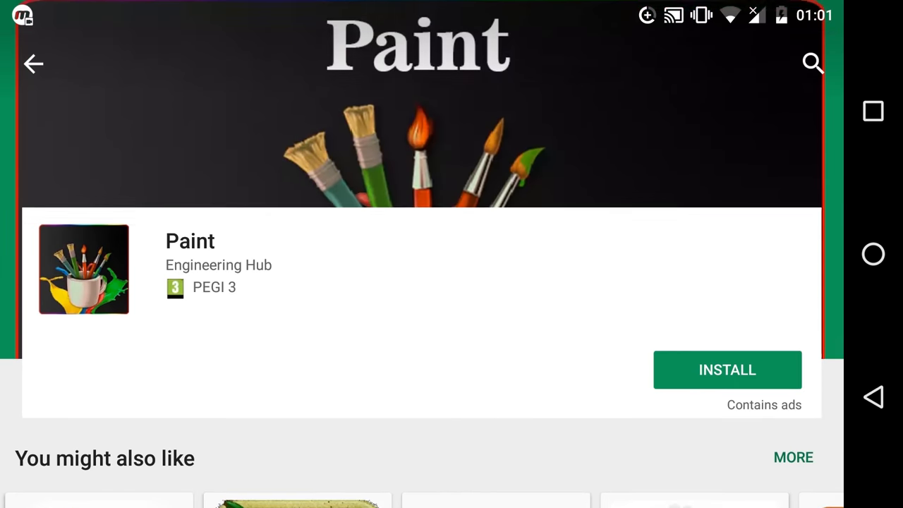
Expand and read the full store description via Read More
scroll(down, 3)
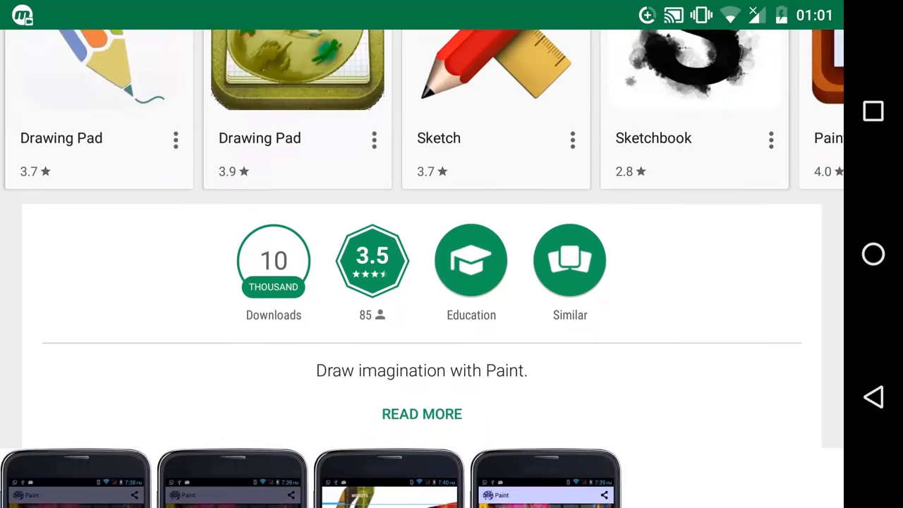
click(421, 413)
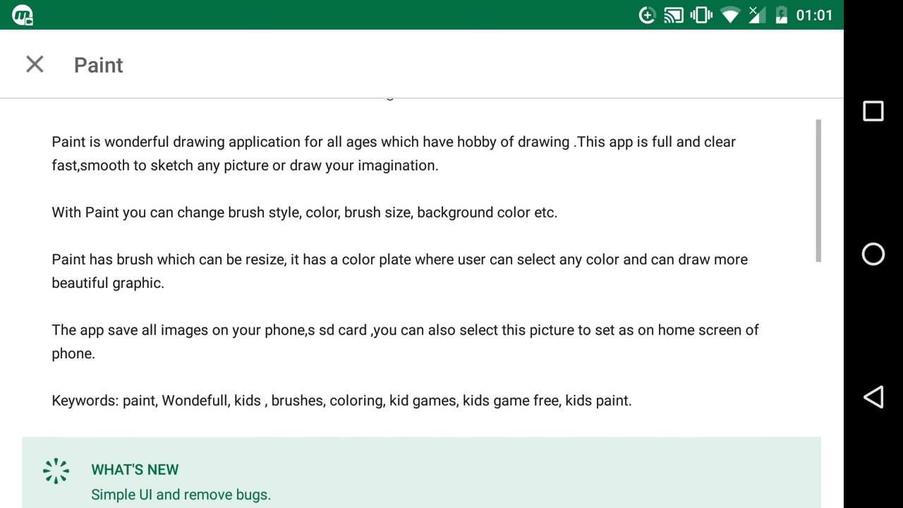
scroll(down, 3)
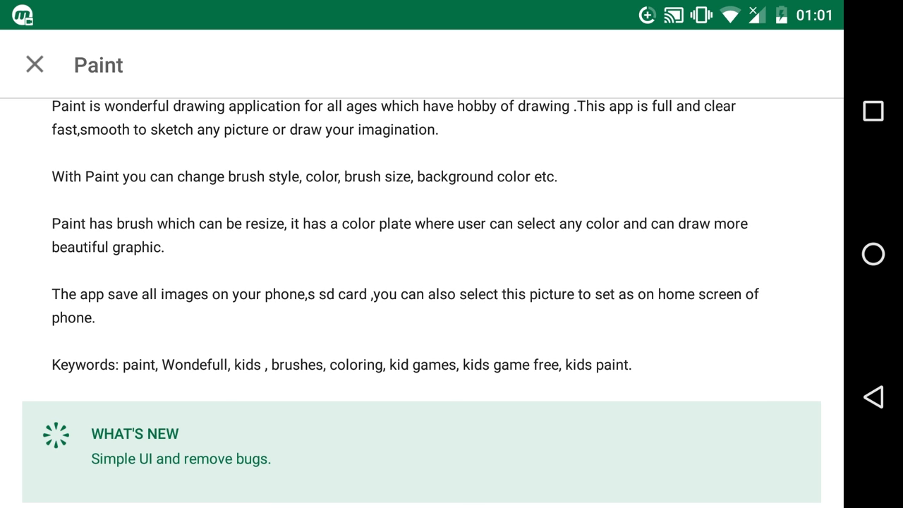